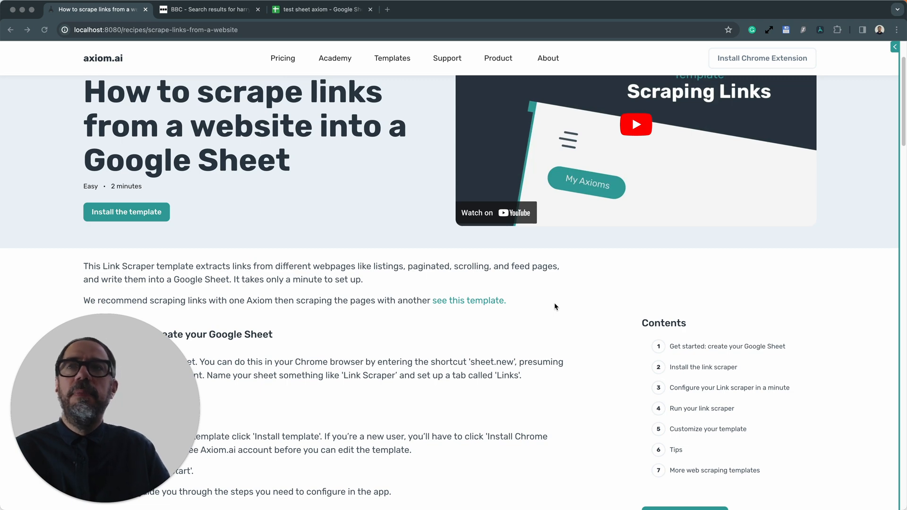
# Step: Install the Scrape links template, expand its first step, and bring up the BBC results tab
pyautogui.scroll(-3)
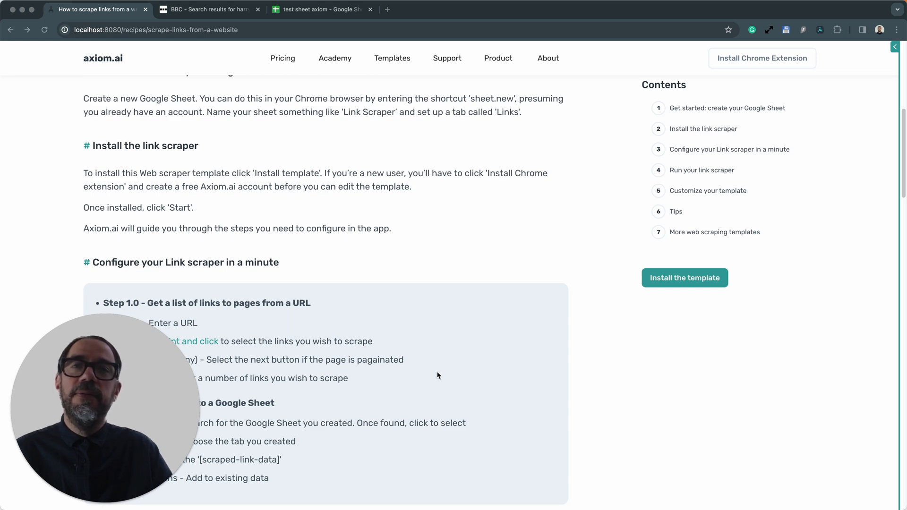
pyautogui.scroll(-3)
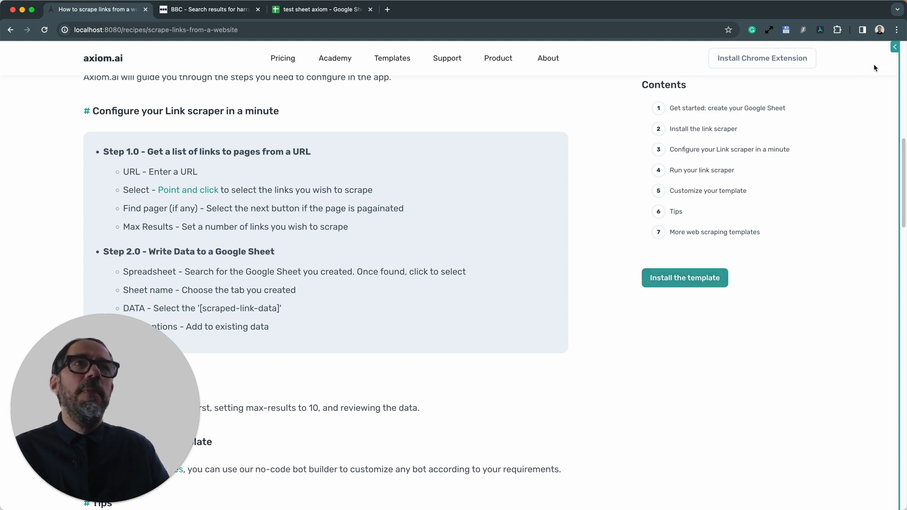
pyautogui.click(684, 277)
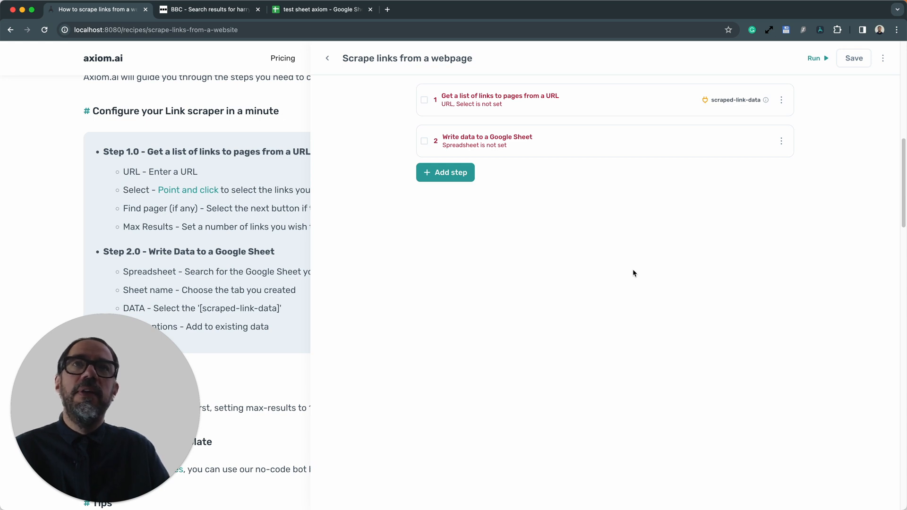
pyautogui.moveTo(631, 198)
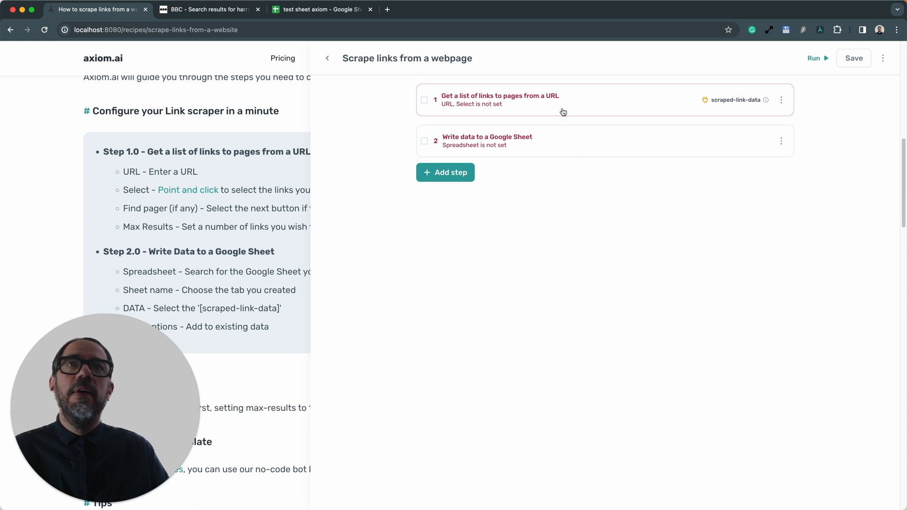
pyautogui.click(499, 99)
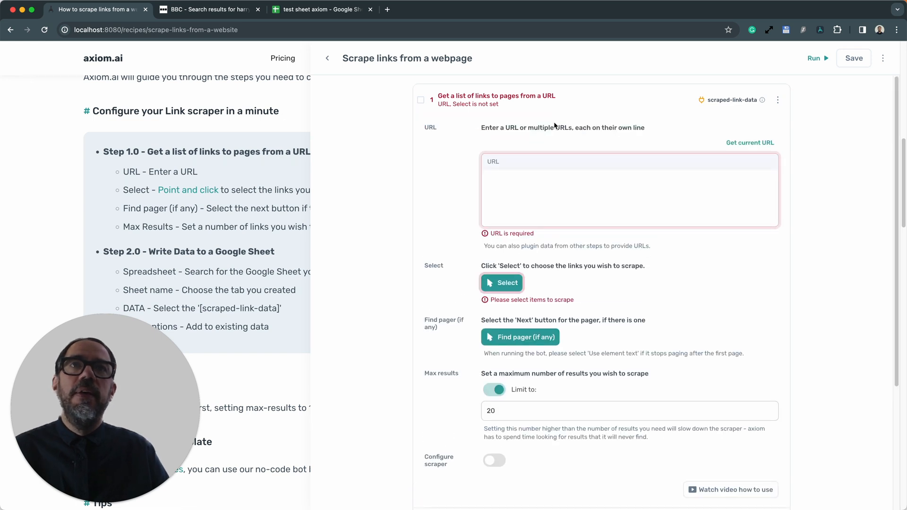
pyautogui.moveTo(509, 188)
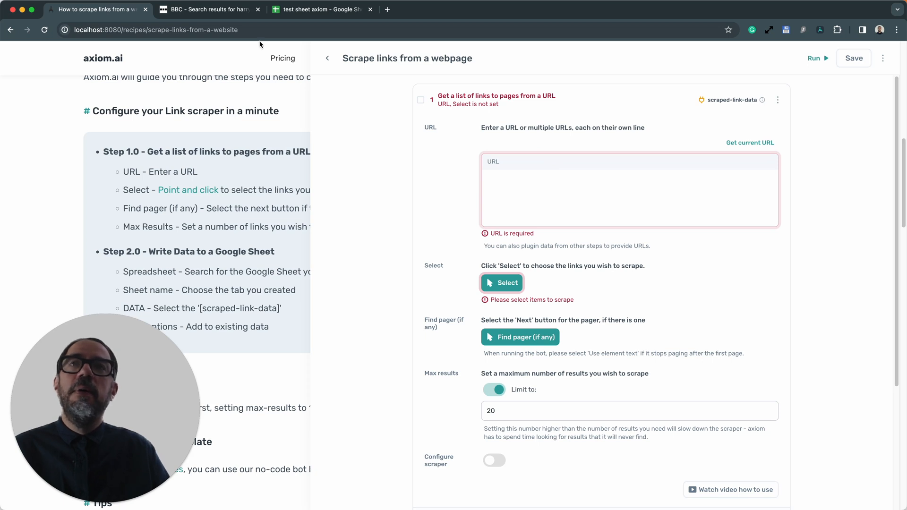
pyautogui.click(209, 9)
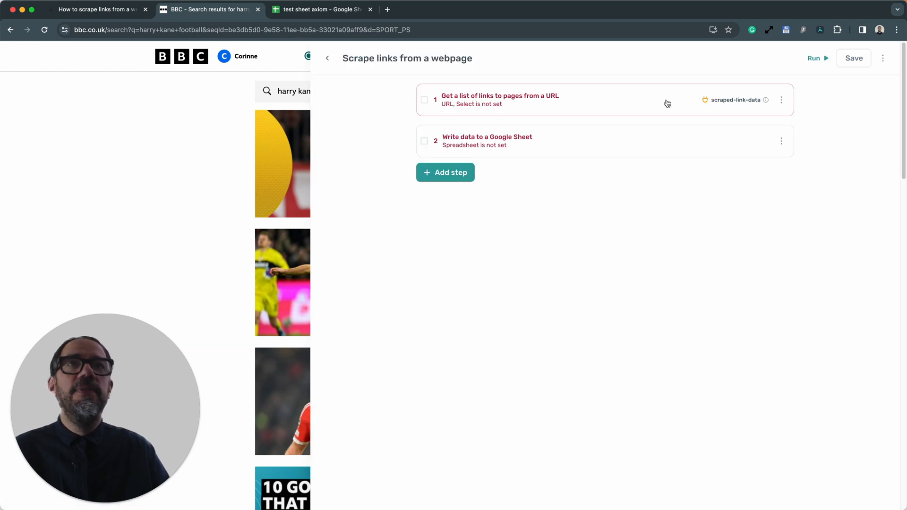
# Step: Fill step 1's URL with the current BBC Harry Kane football search results address
pyautogui.click(500, 99)
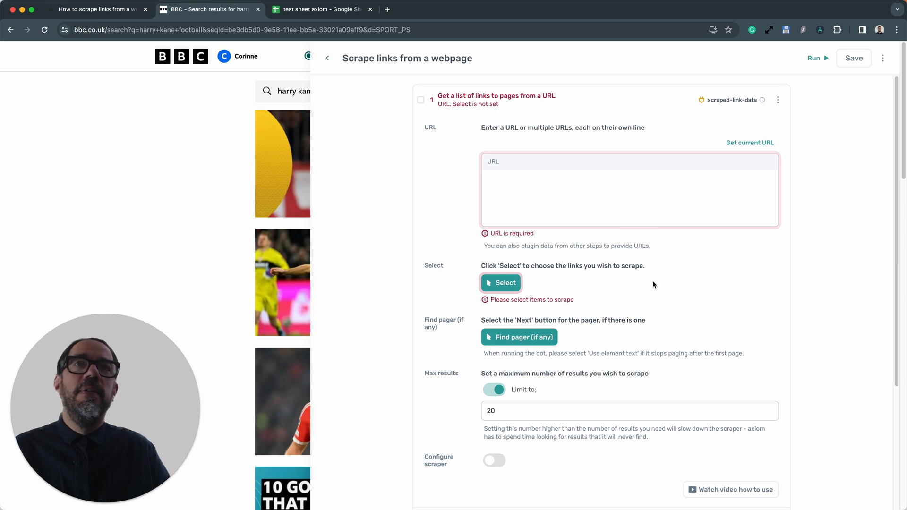
pyautogui.click(749, 142)
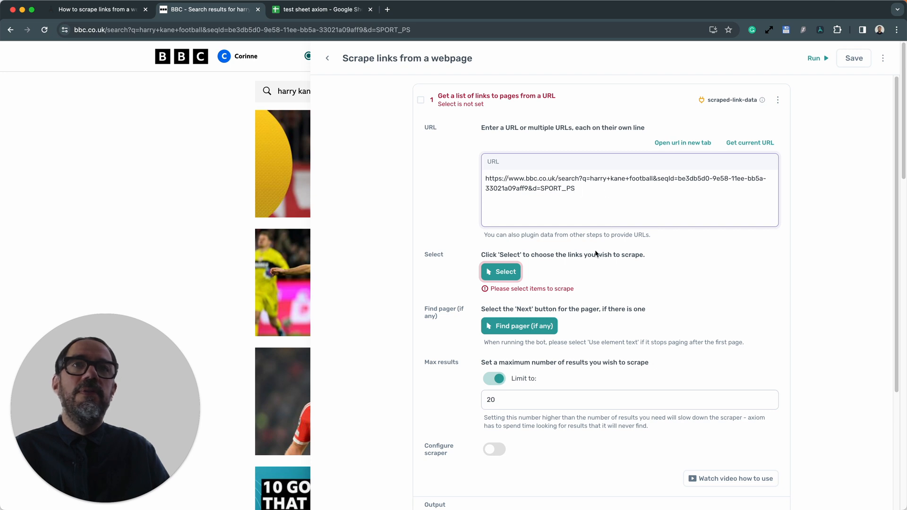
pyautogui.moveTo(548, 285)
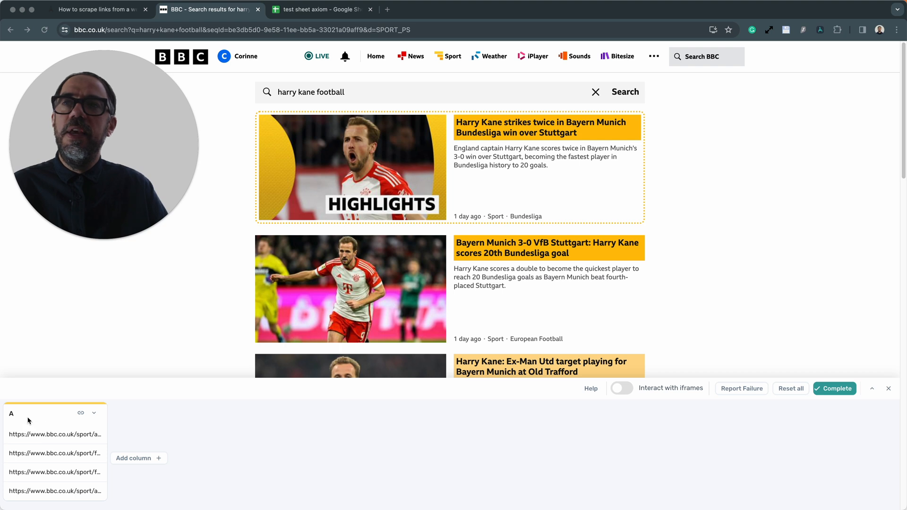
pyautogui.moveTo(30, 441)
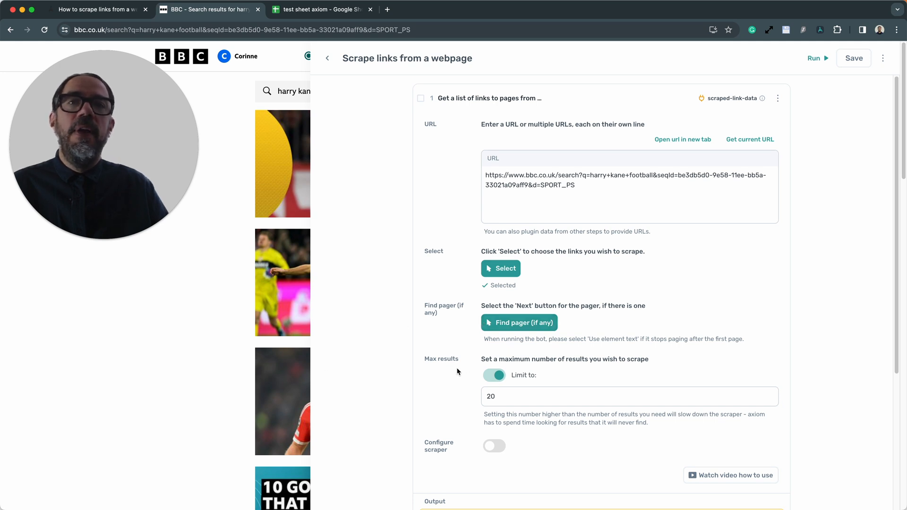
# Step: Point the Google Sheet step at the 'test sheet axiom' spreadsheet
pyautogui.scroll(-3)
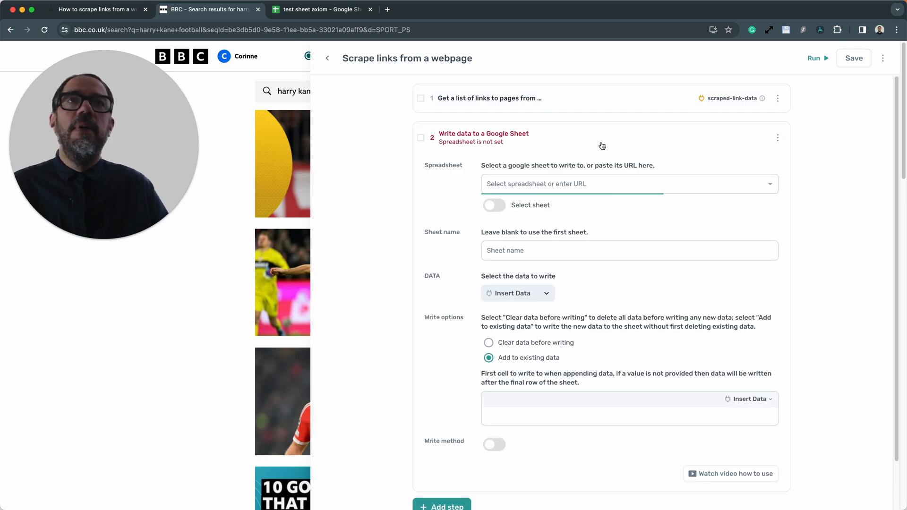
pyautogui.click(321, 10)
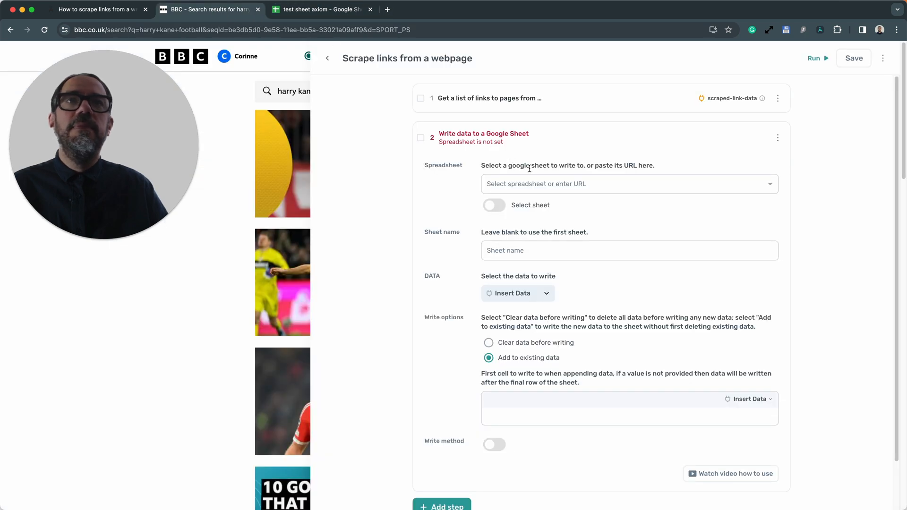
pyautogui.click(627, 183)
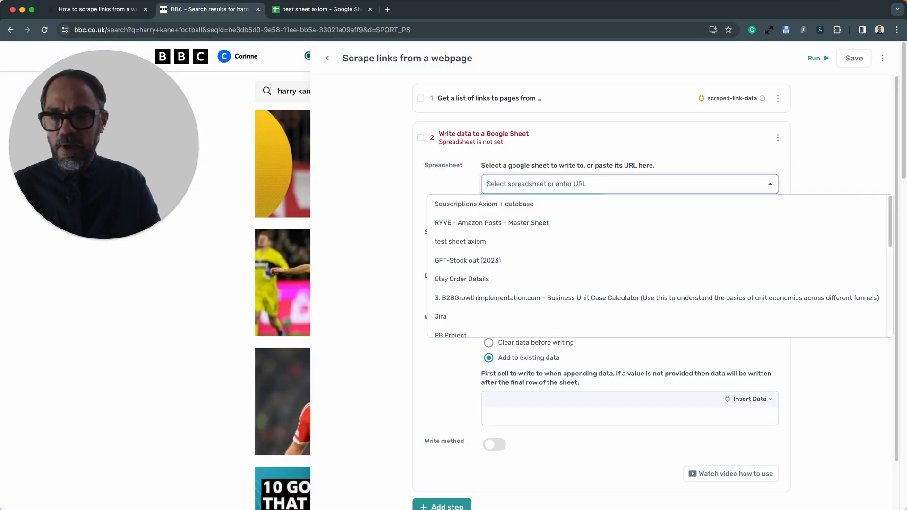
pyautogui.write('test sheet axiom')
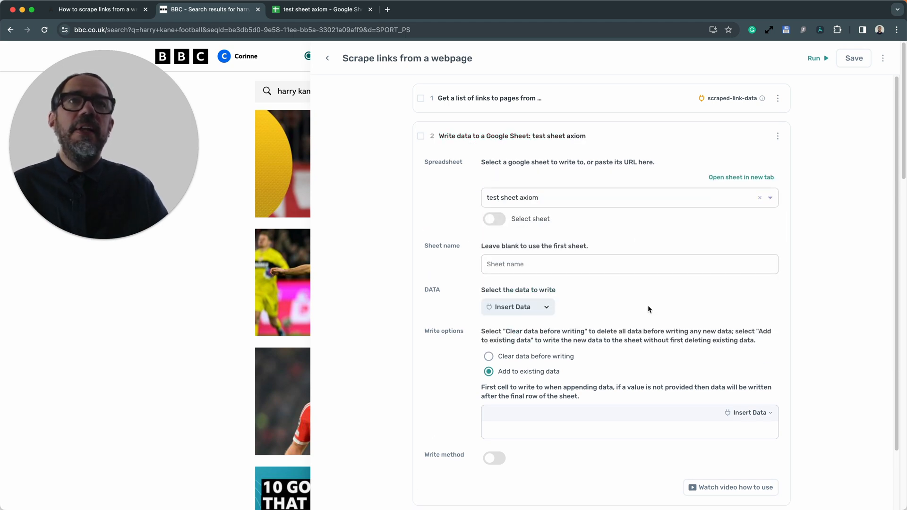
pyautogui.click(622, 264)
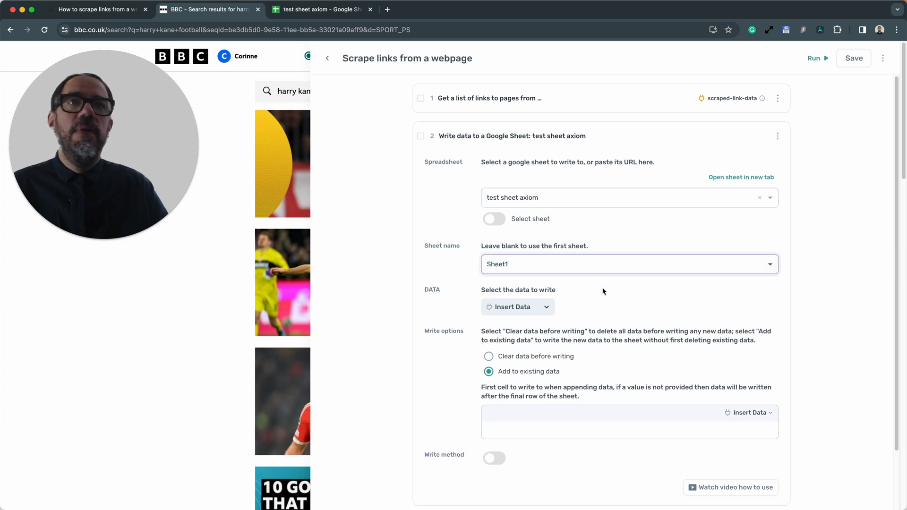
# Step: Insert step one's scraped-link-data into the sheet, keeping the links column
pyautogui.scroll(-3)
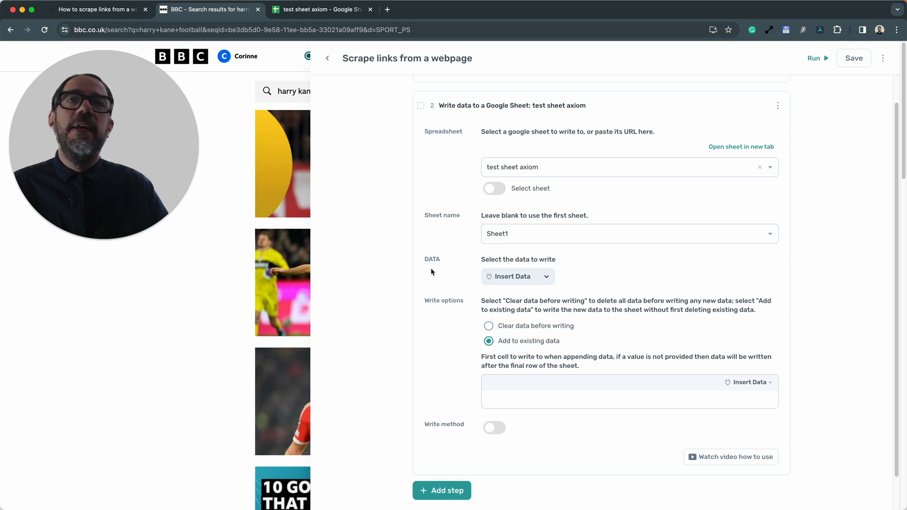
pyautogui.moveTo(468, 273)
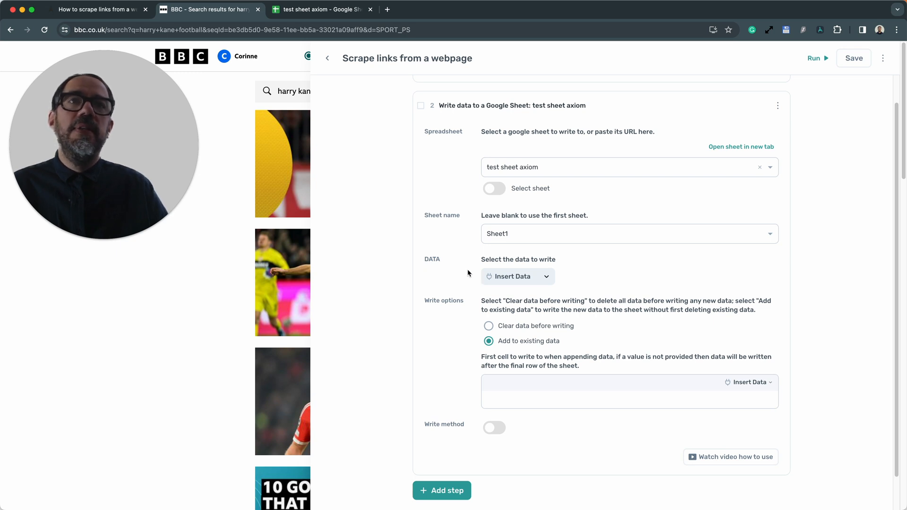
pyautogui.click(515, 275)
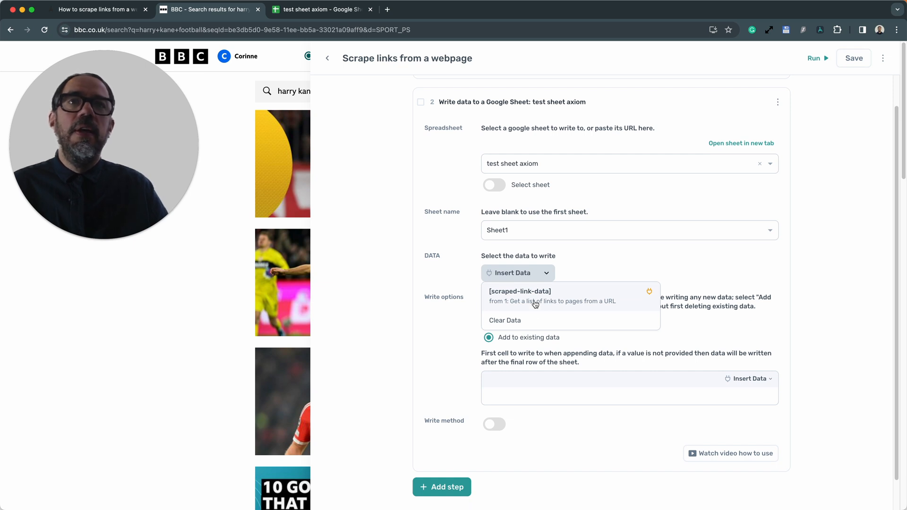
pyautogui.click(520, 295)
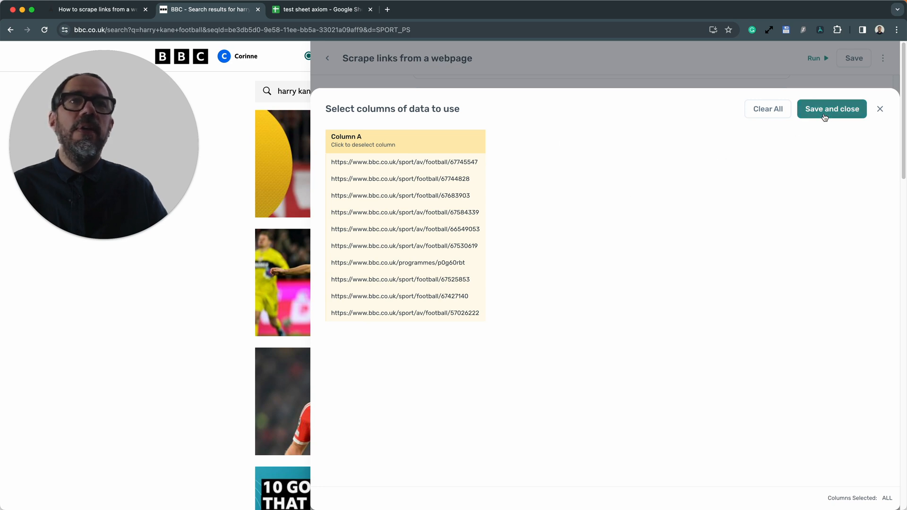
pyautogui.click(831, 108)
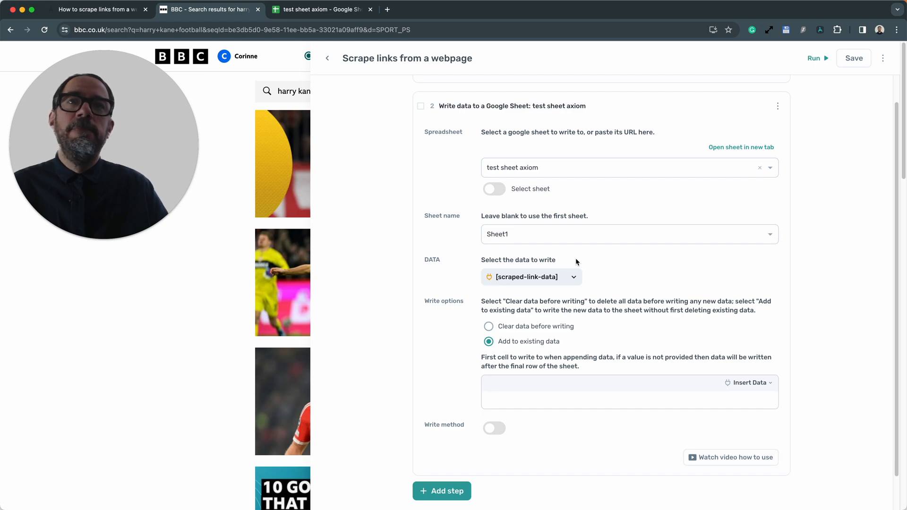
# Step: Enter 4 in step 1's settings and run the bot with the desktop app
pyautogui.click(98, 10)
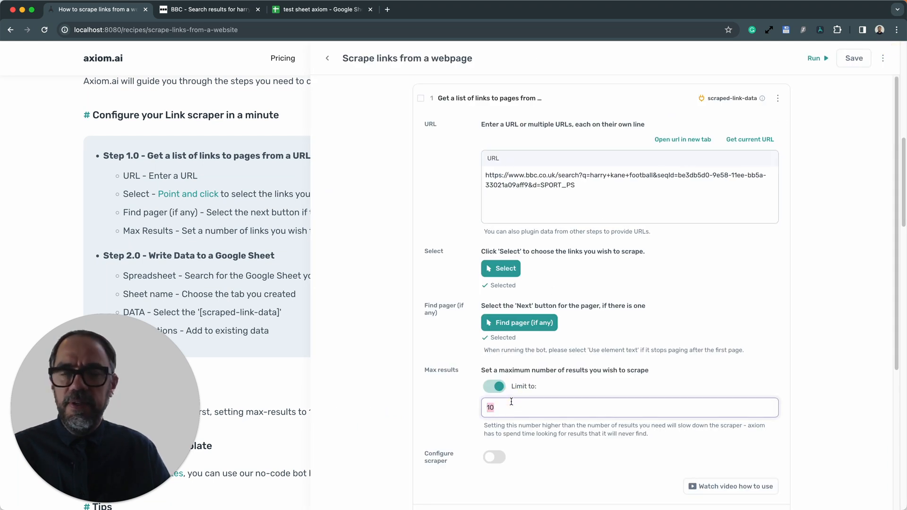
pyautogui.write('4')
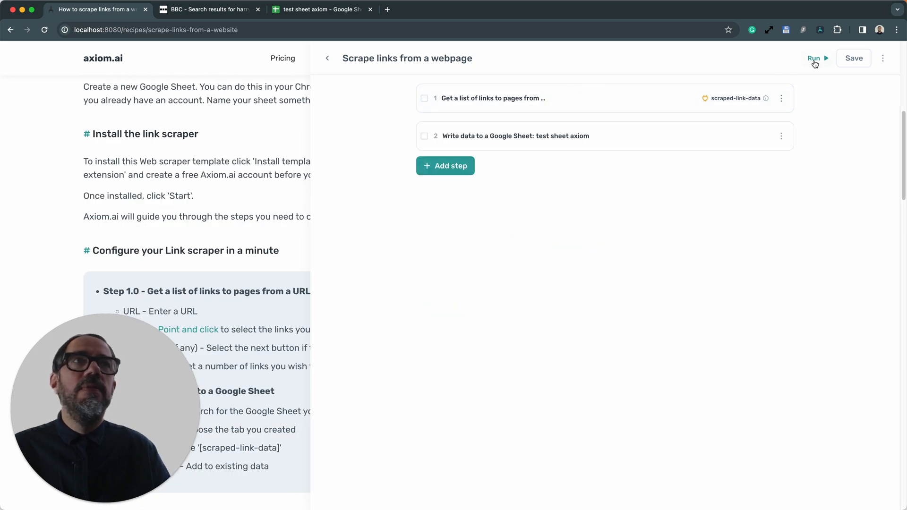
pyautogui.click(814, 57)
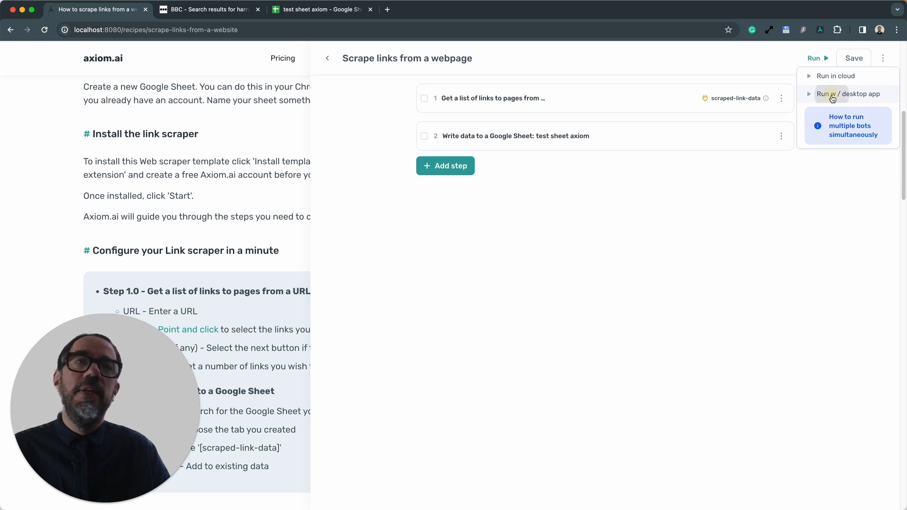
pyautogui.click(849, 94)
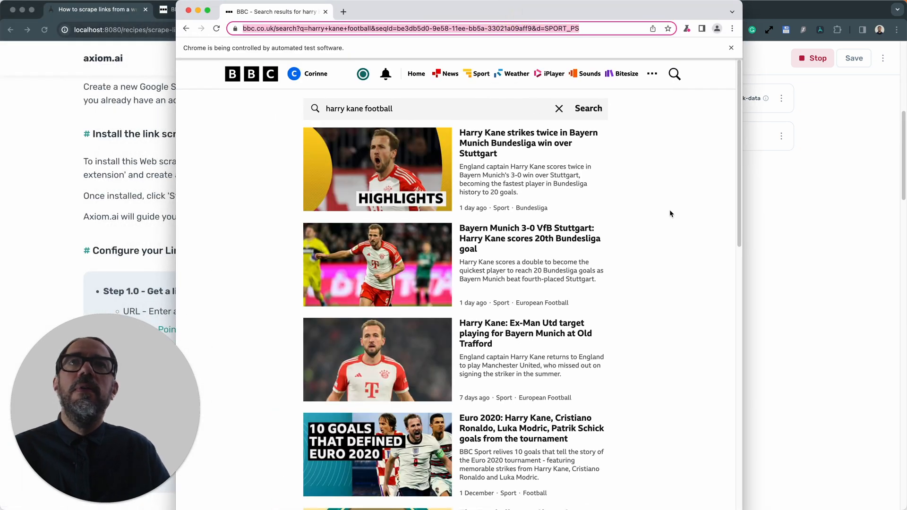
# Step: Wait for the scrape, then view the four BBC article links in the test sheet
pyautogui.scroll(-3)
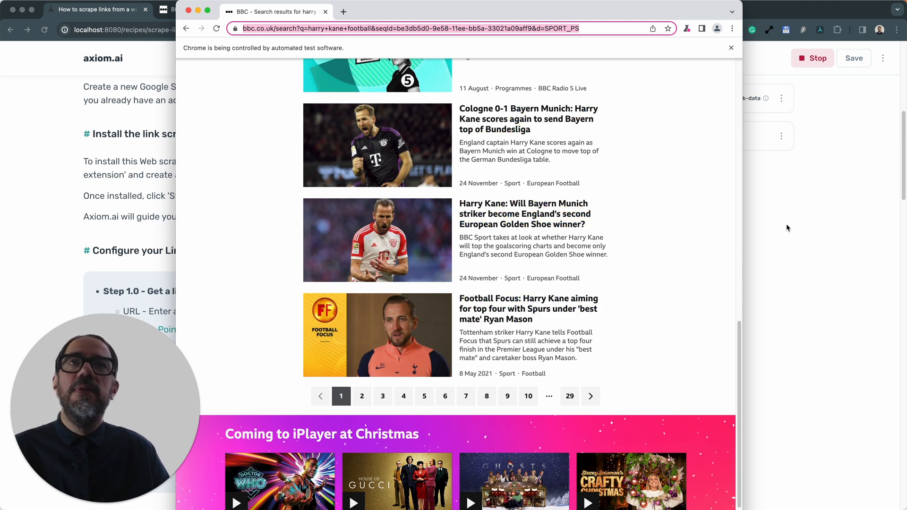
pyautogui.click(318, 9)
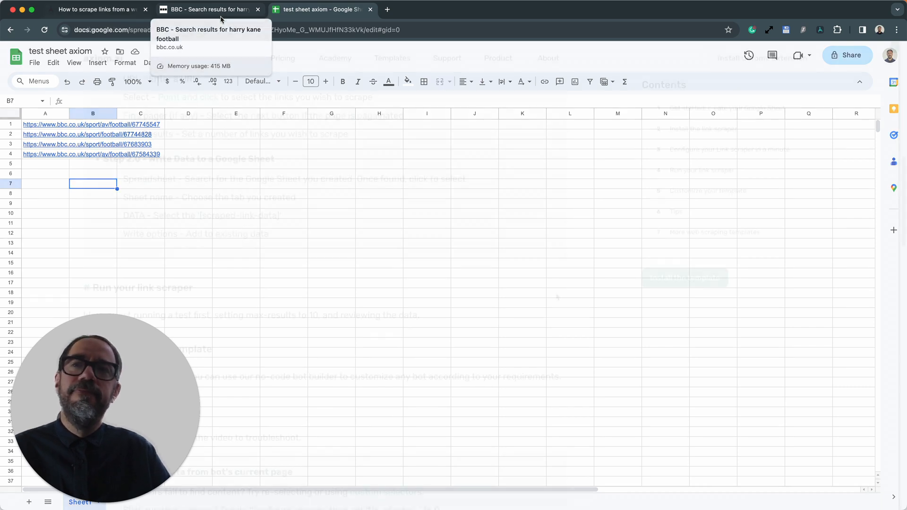
# Step: Return to the 'How to scrape links from a website' guide page
pyautogui.click(98, 9)
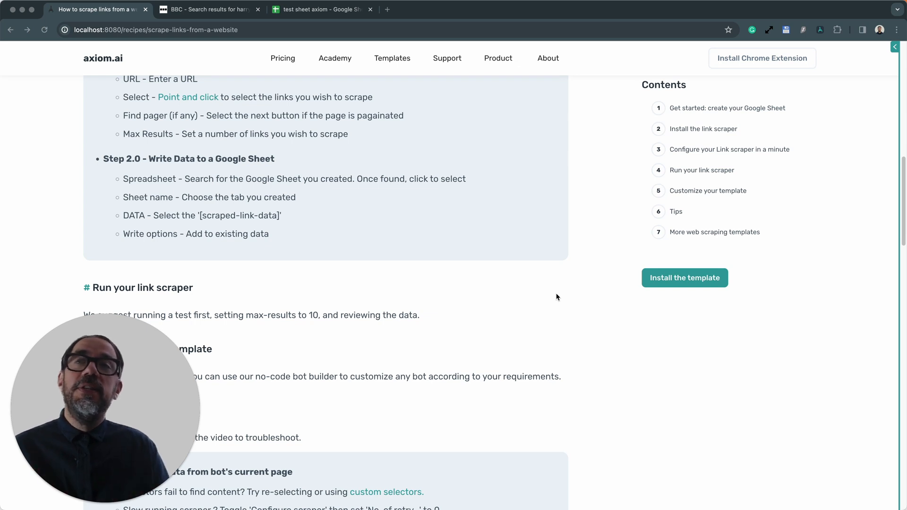
# Step: Add column B capturing headline text, plus a column C, to the scraped BBC links
pyautogui.click(208, 9)
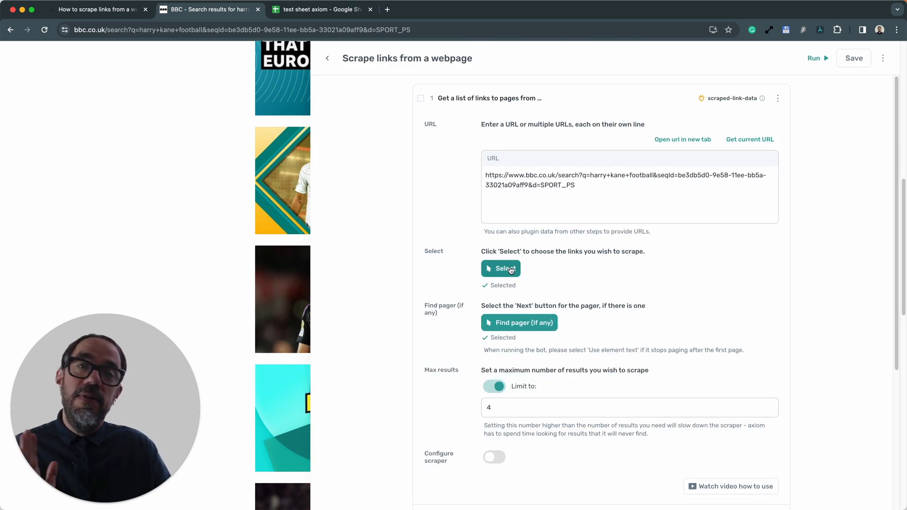
pyautogui.click(499, 268)
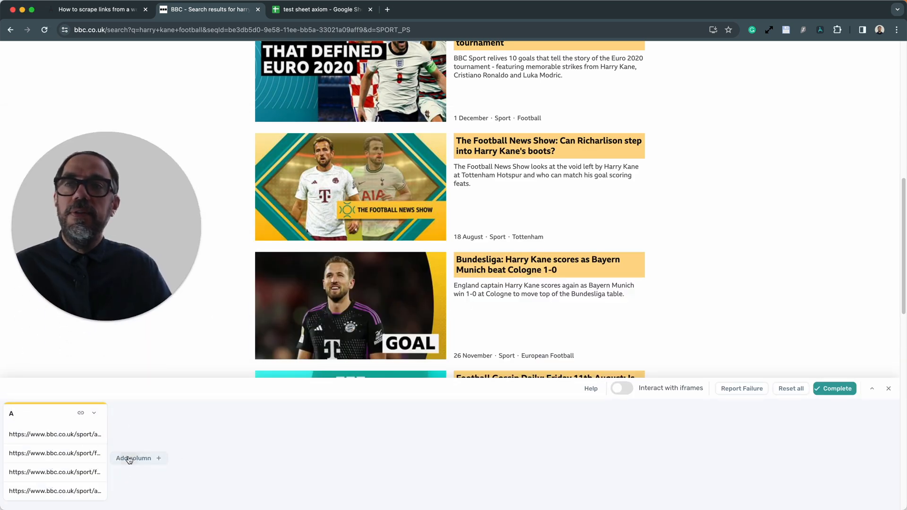
pyautogui.click(136, 458)
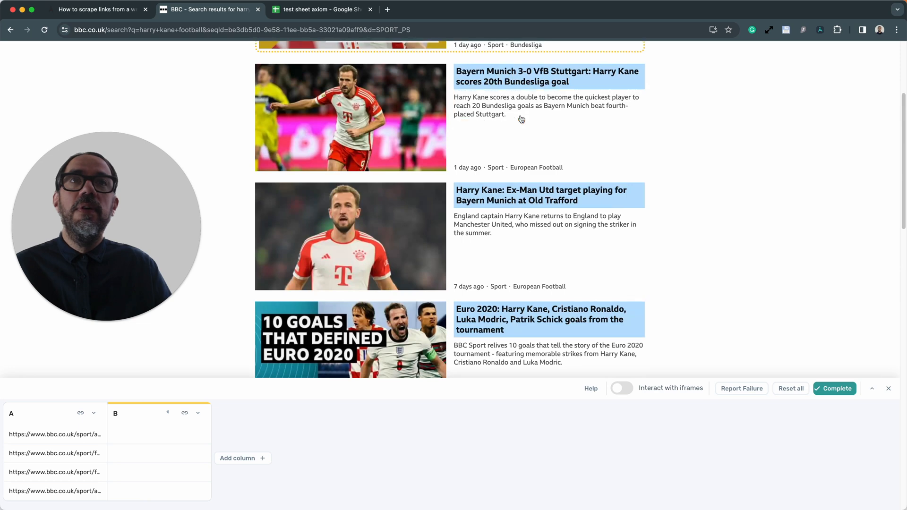
pyautogui.scroll(3)
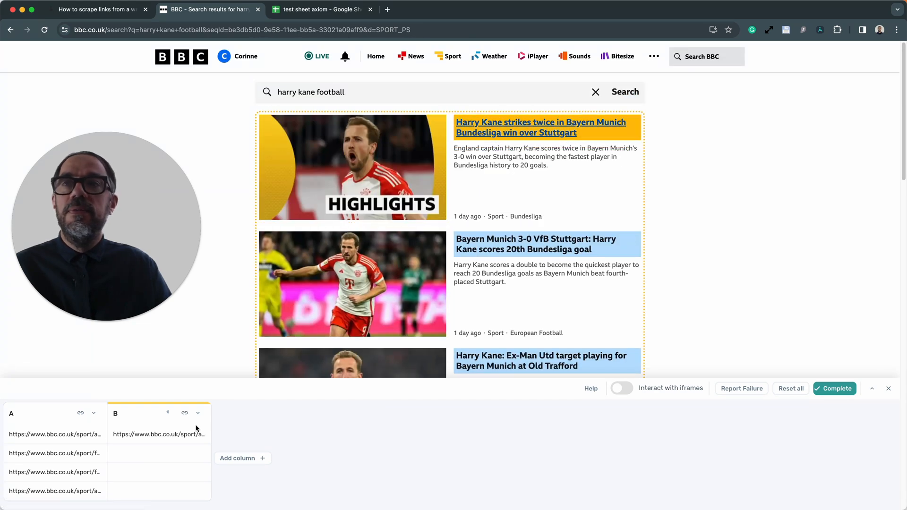
pyautogui.click(198, 412)
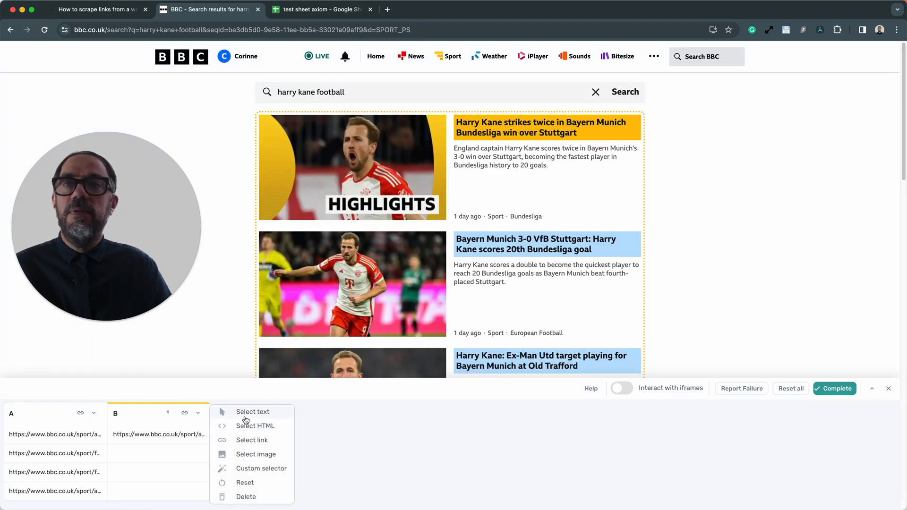
pyautogui.click(253, 412)
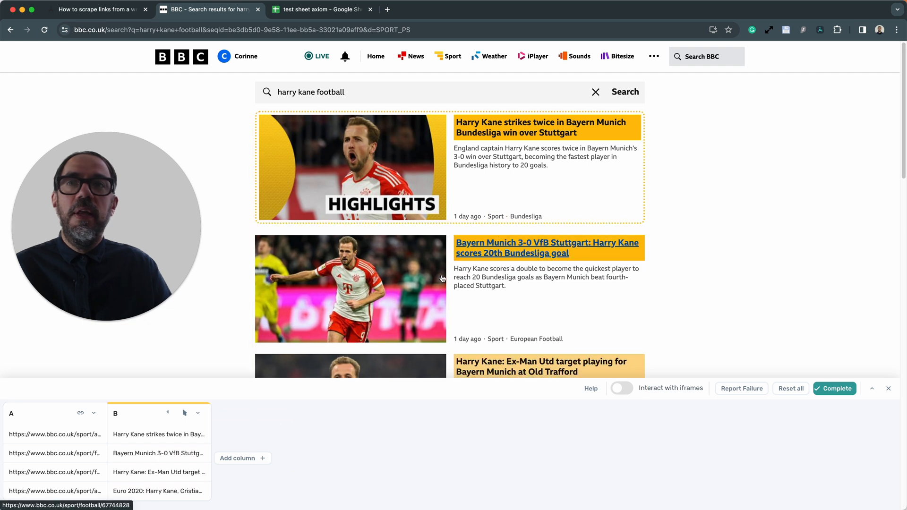
pyautogui.click(242, 458)
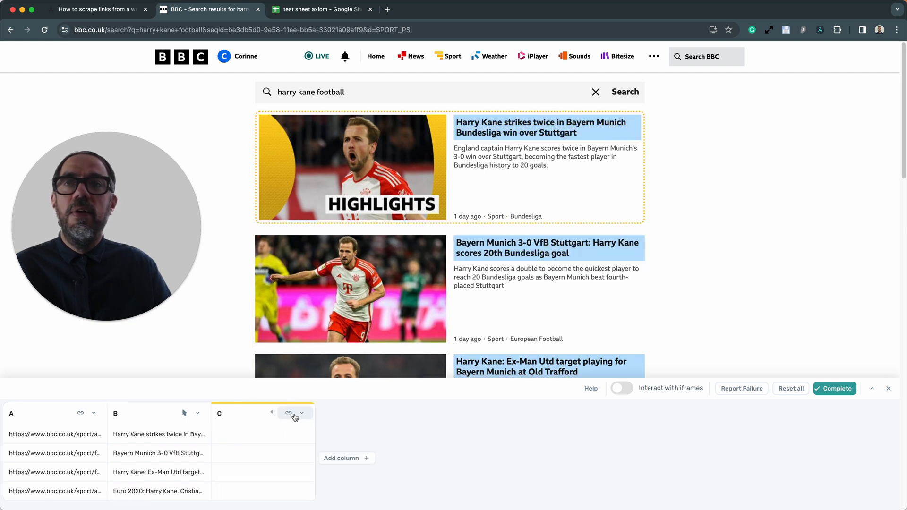
pyautogui.click(301, 413)
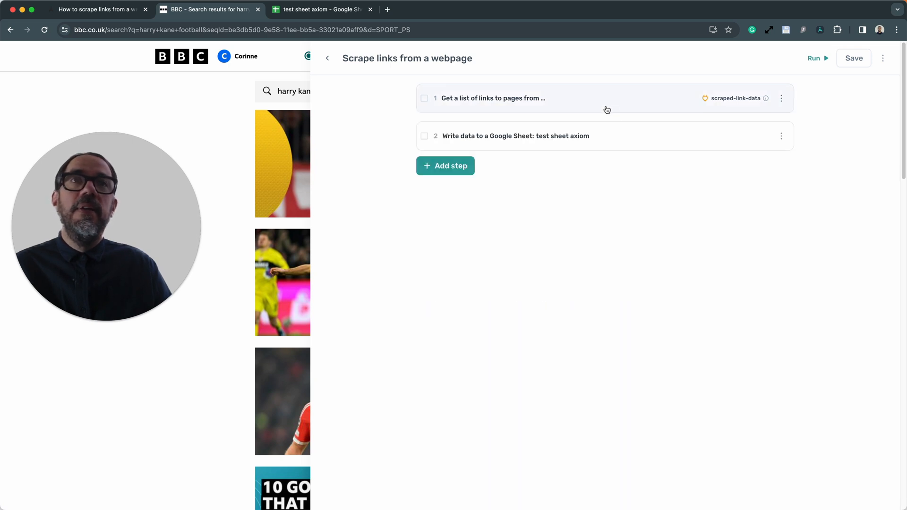
pyautogui.click(445, 165)
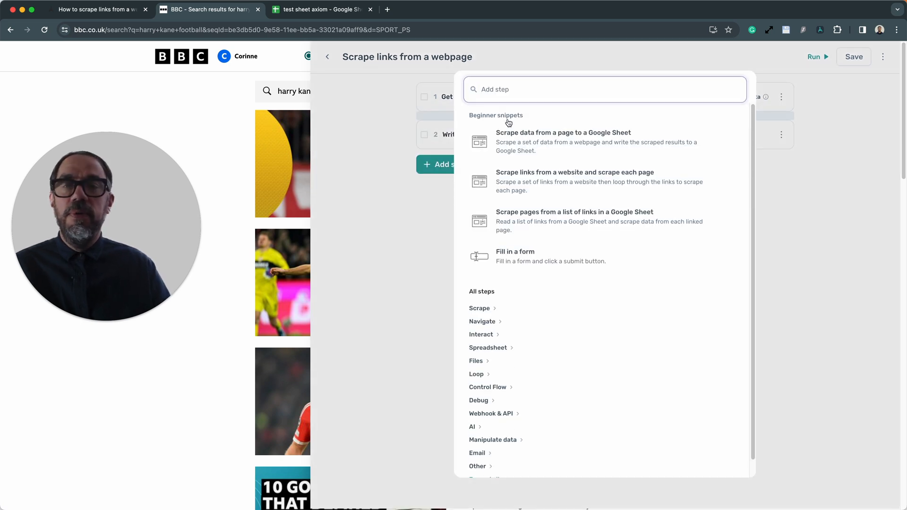
pyautogui.write('click')
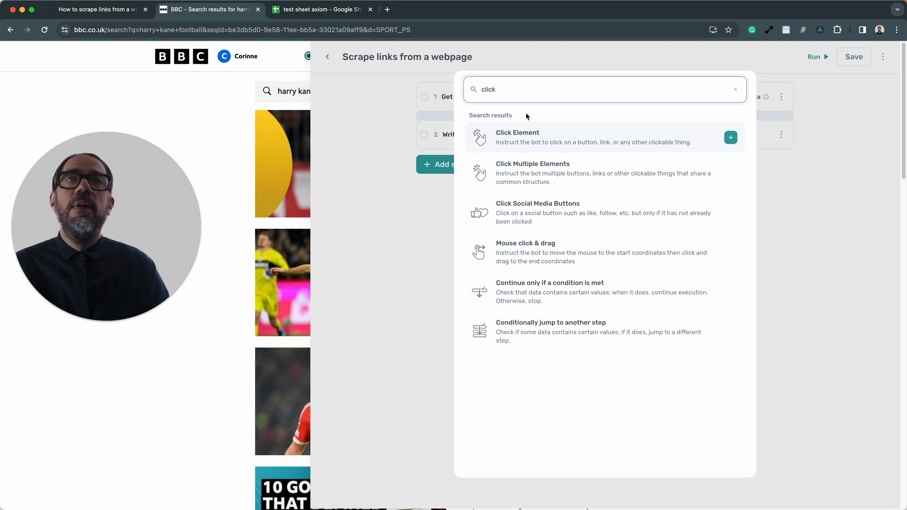
pyautogui.moveTo(398, 120)
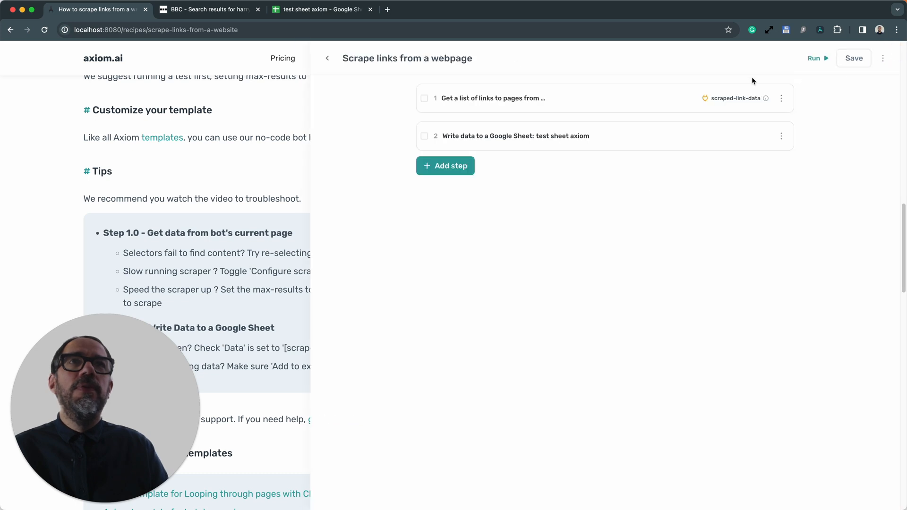
# Step: Enable Configure scraper on step 1 and set attempts when results not found to 1
pyautogui.click(491, 98)
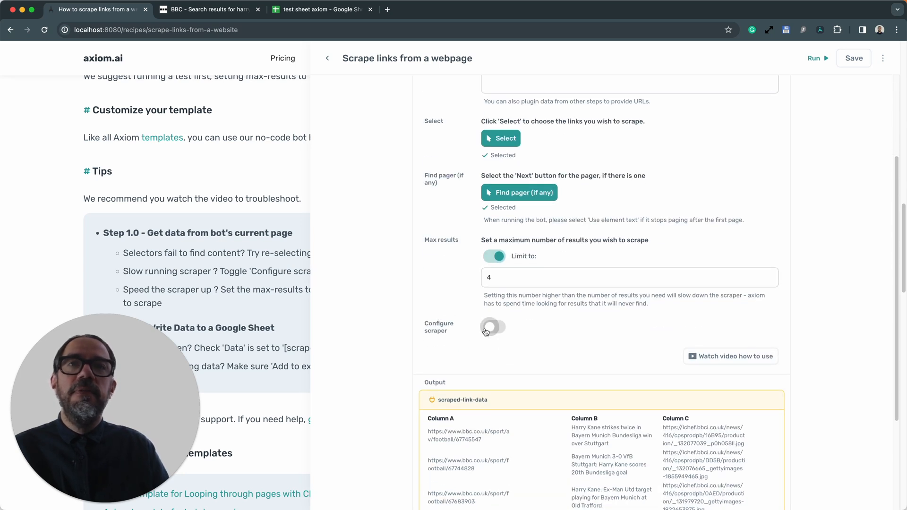
pyautogui.click(493, 327)
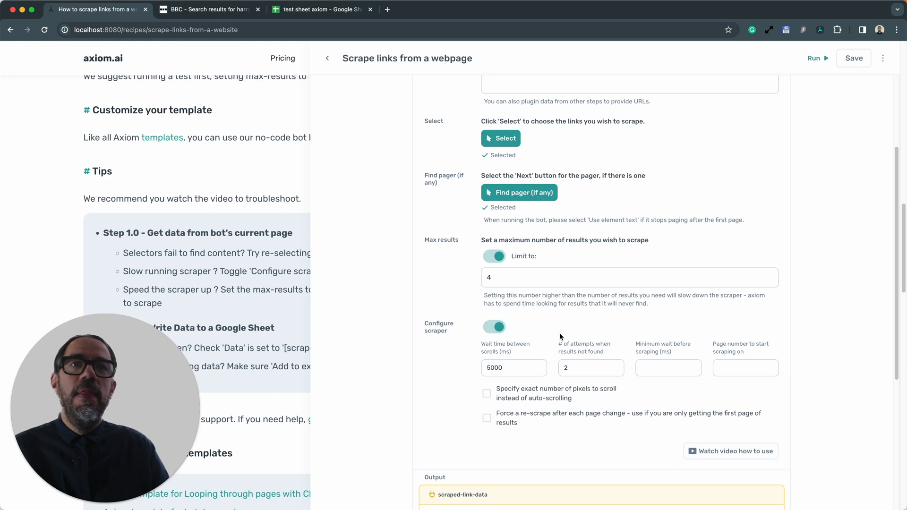
pyautogui.click(589, 368)
pyautogui.write('1')
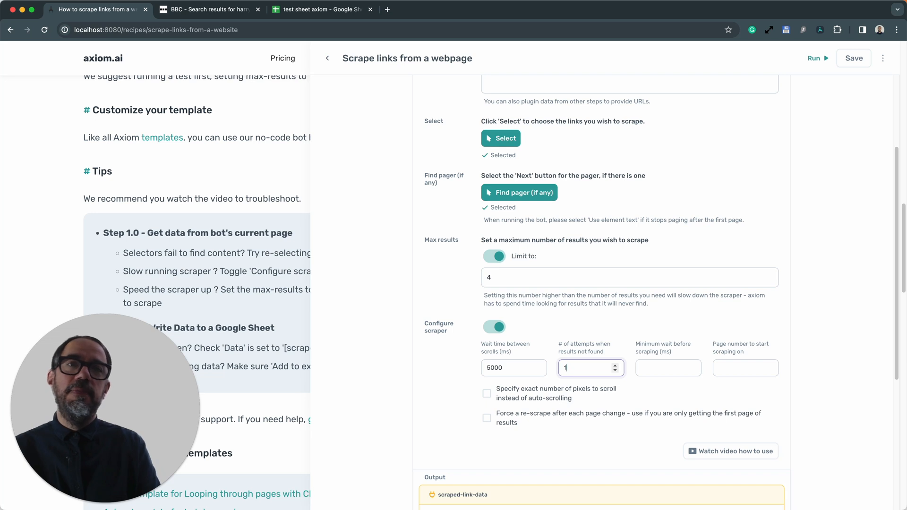
pyautogui.write('0')
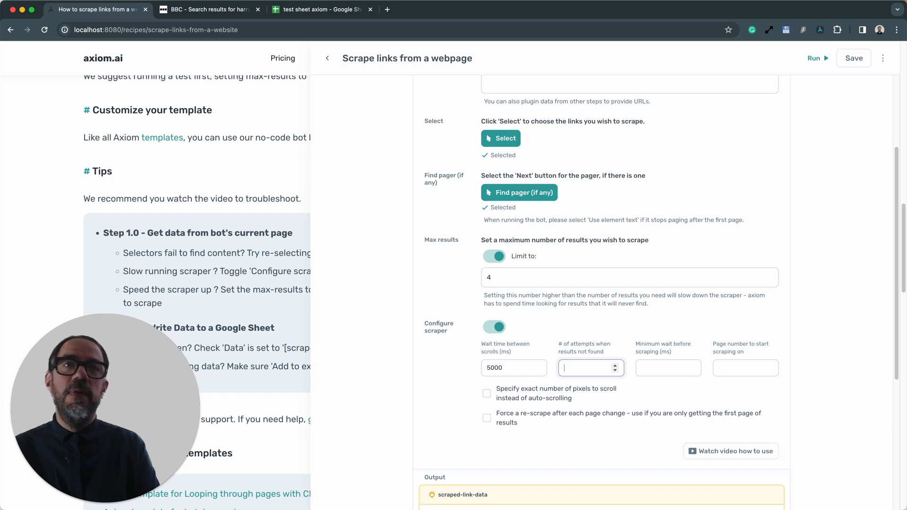
pyautogui.write('1')
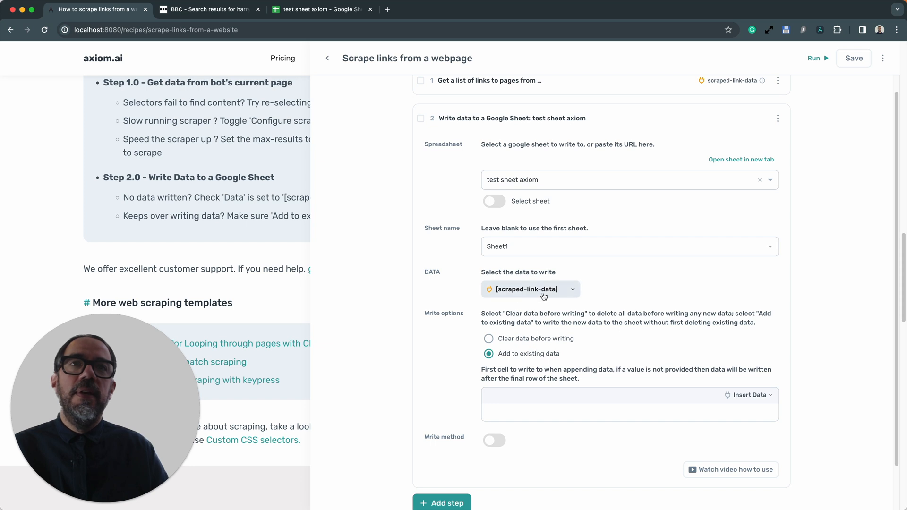
pyautogui.moveTo(499, 302)
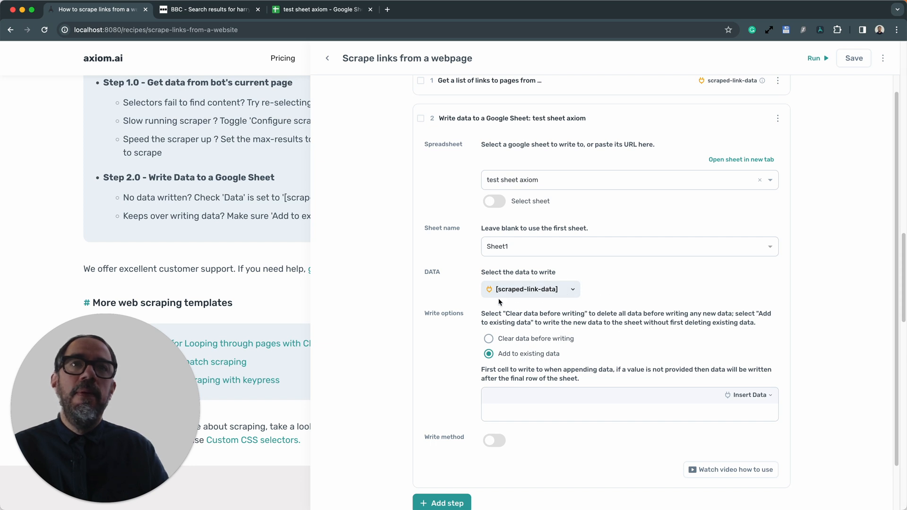